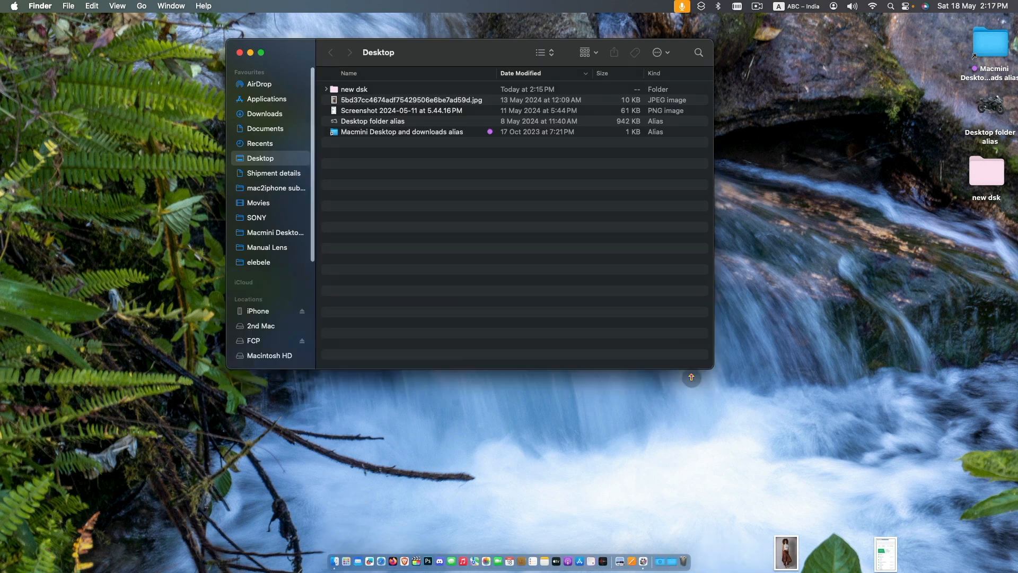
# Select the connected iPhone under Locations in the Finder sidebar.
pyautogui.click(258, 311)
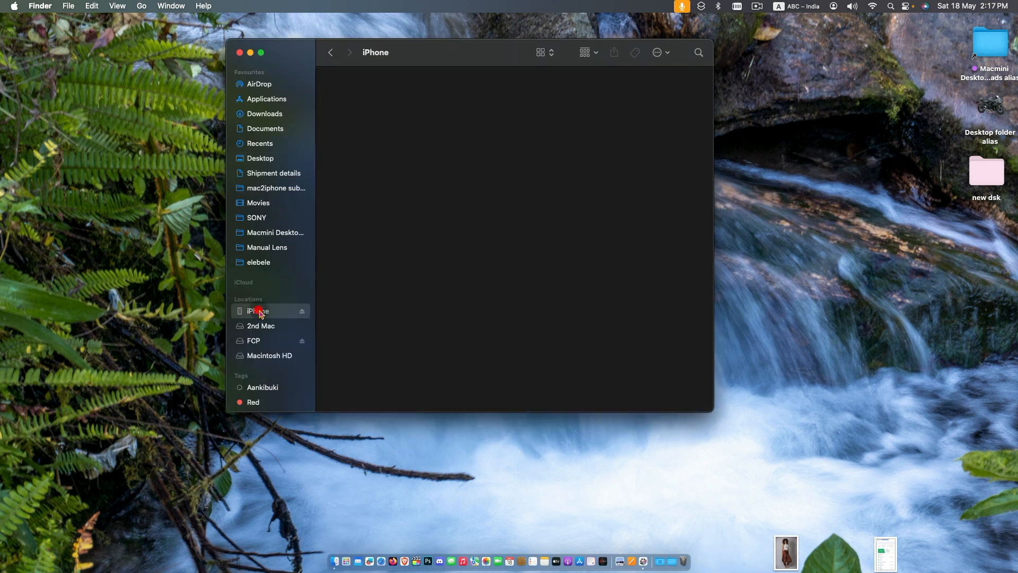
# Choose Restore, confirm Restore and Update, and accept the release notes to begin the software download.
pyautogui.click(259, 311)
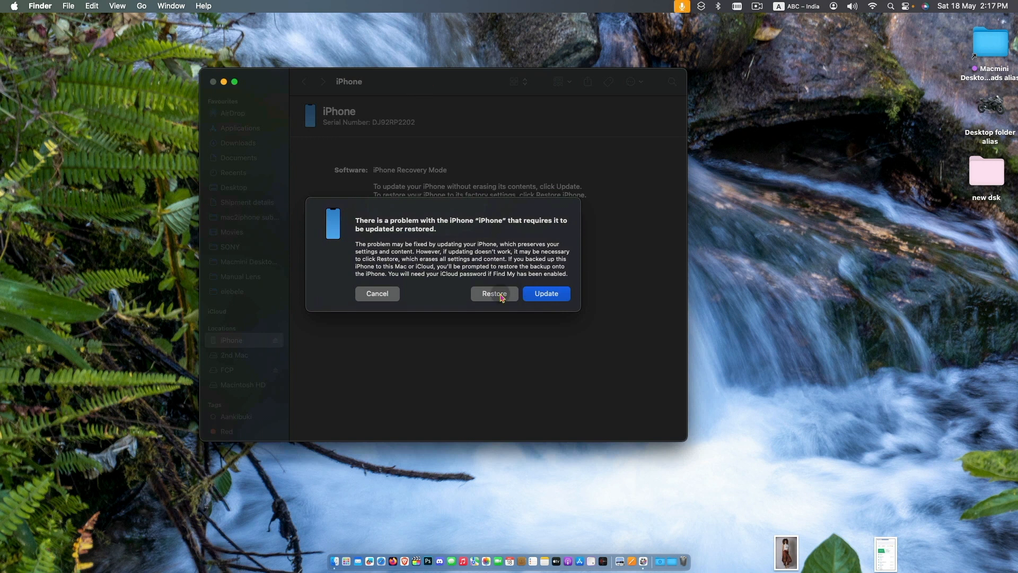
pyautogui.click(376, 293)
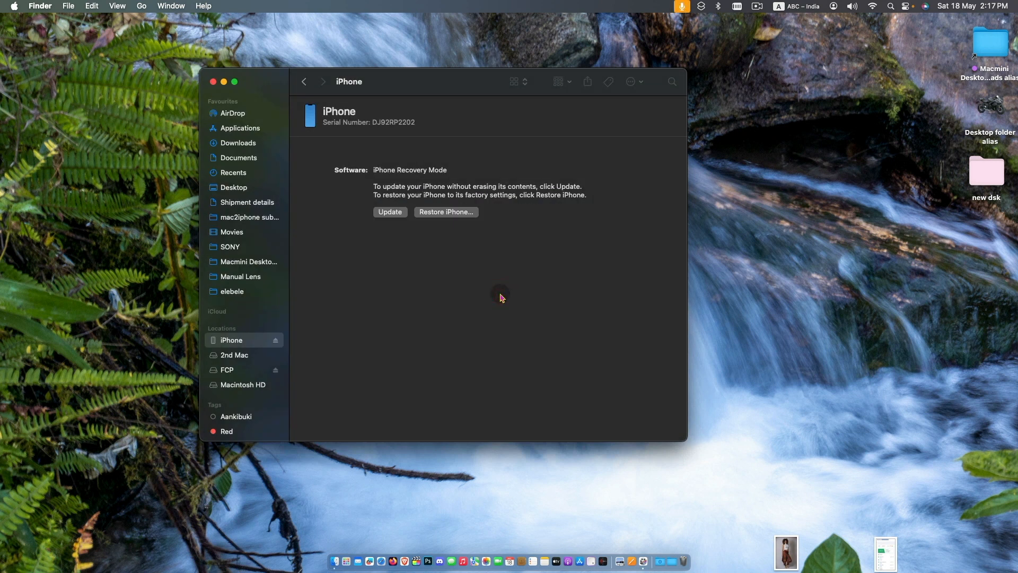
pyautogui.click(445, 212)
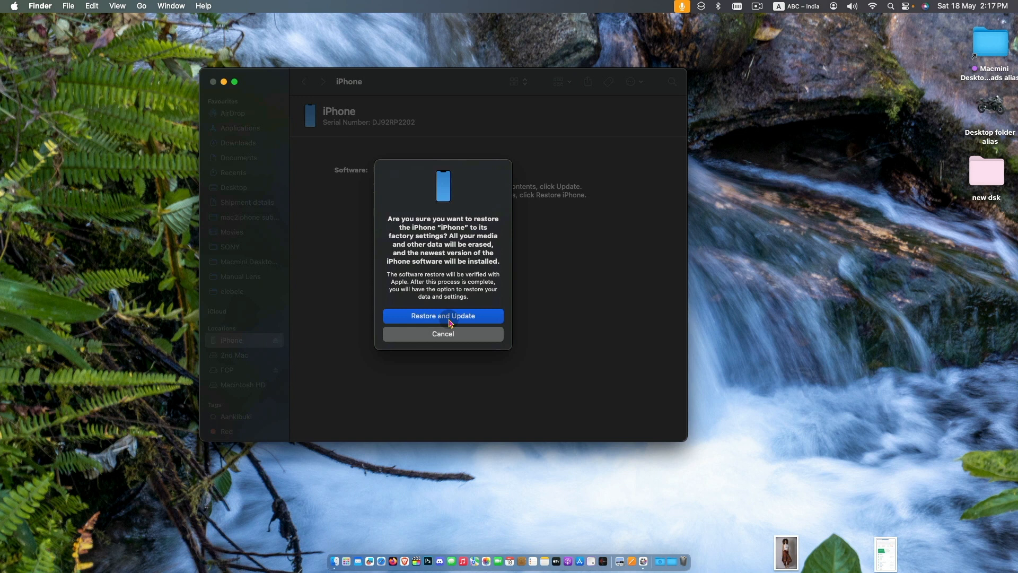
pyautogui.click(442, 316)
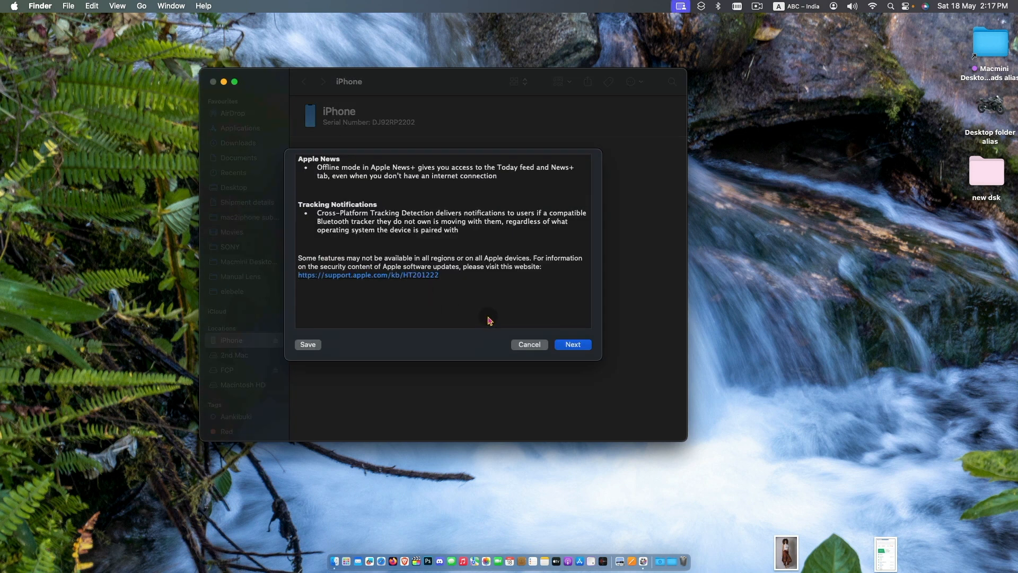
pyautogui.click(572, 343)
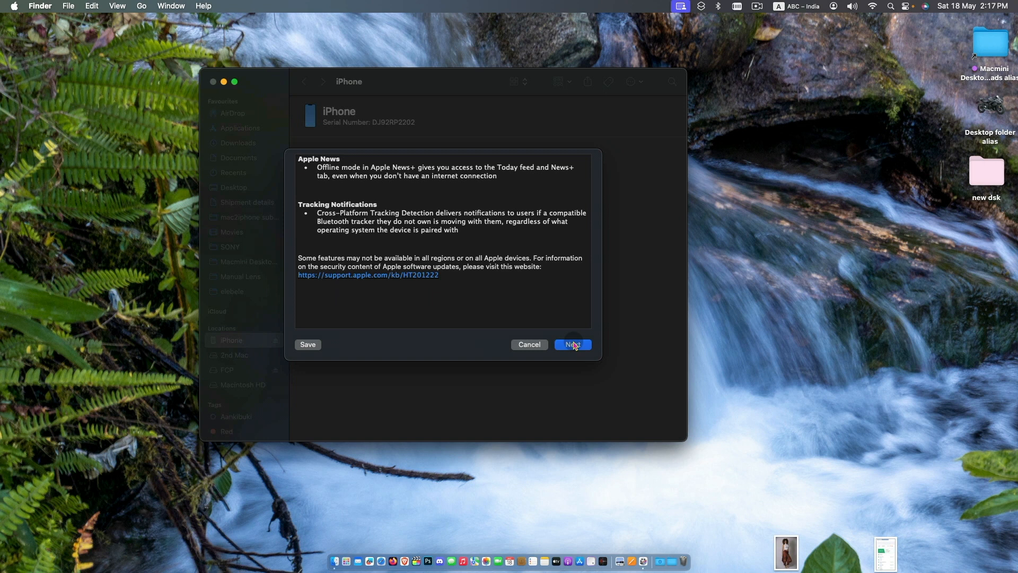
pyautogui.click(571, 343)
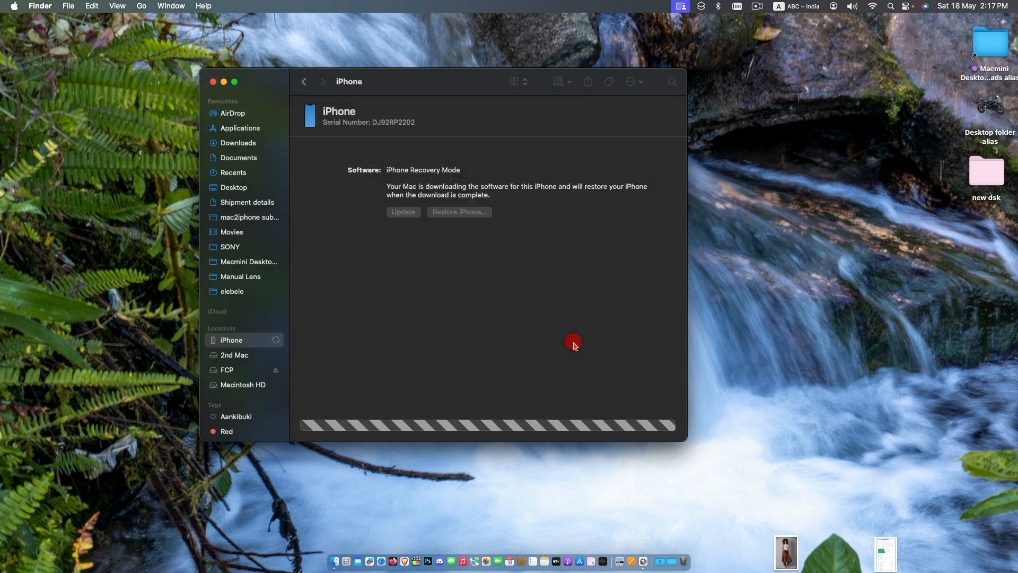